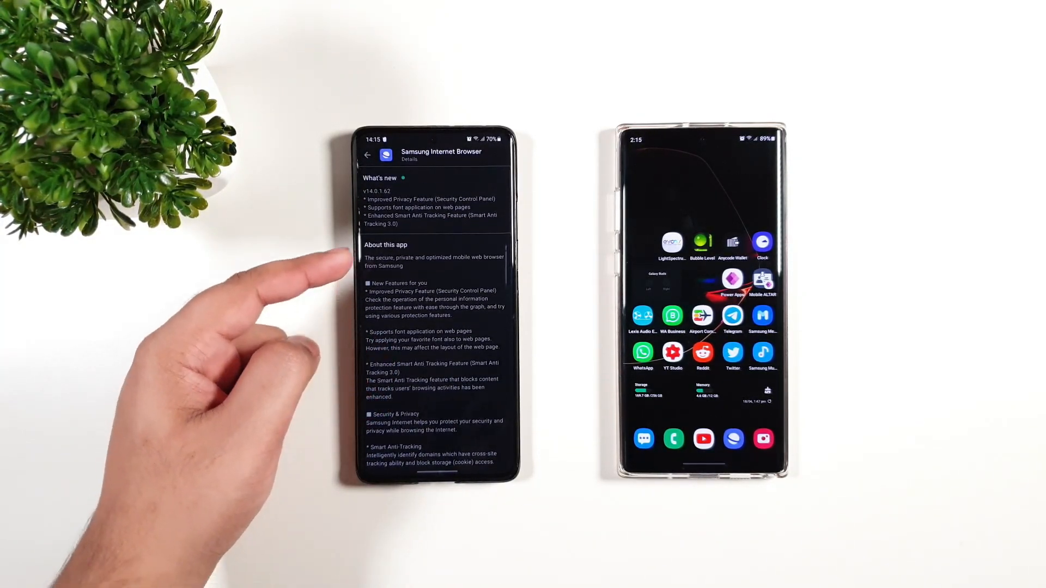
pyautogui.moveTo(360, 240)
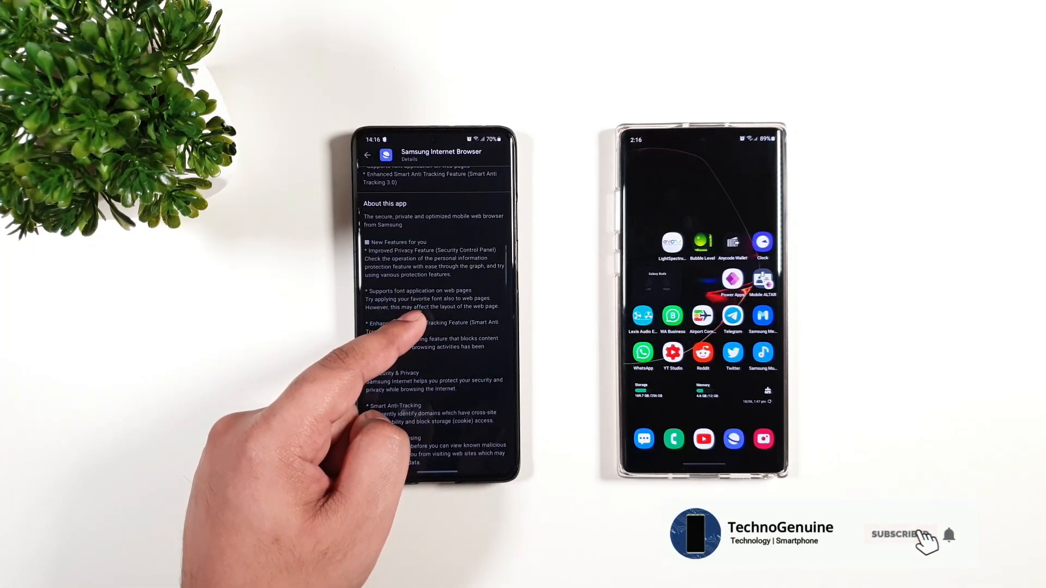
# Let the browser update install, view version 13.2.3.2 in App info, and launch the updated browser.
pyautogui.click(899, 534)
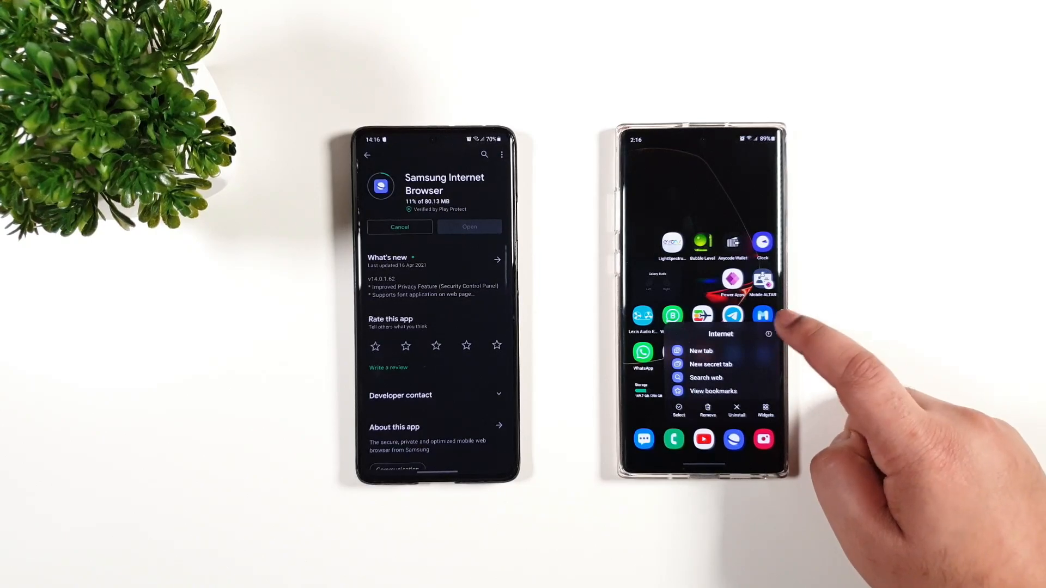
pyautogui.click(768, 333)
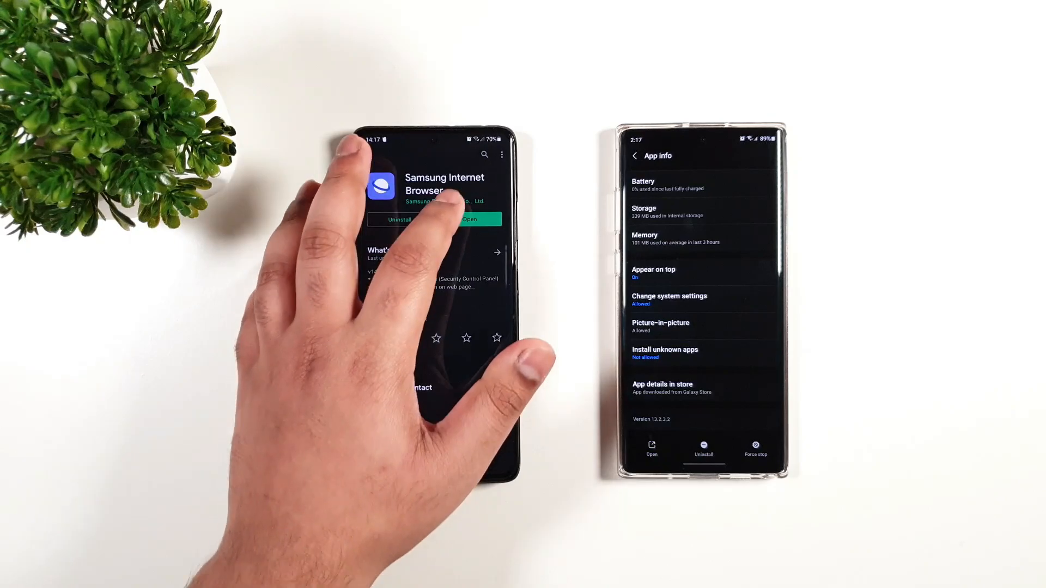
pyautogui.click(469, 220)
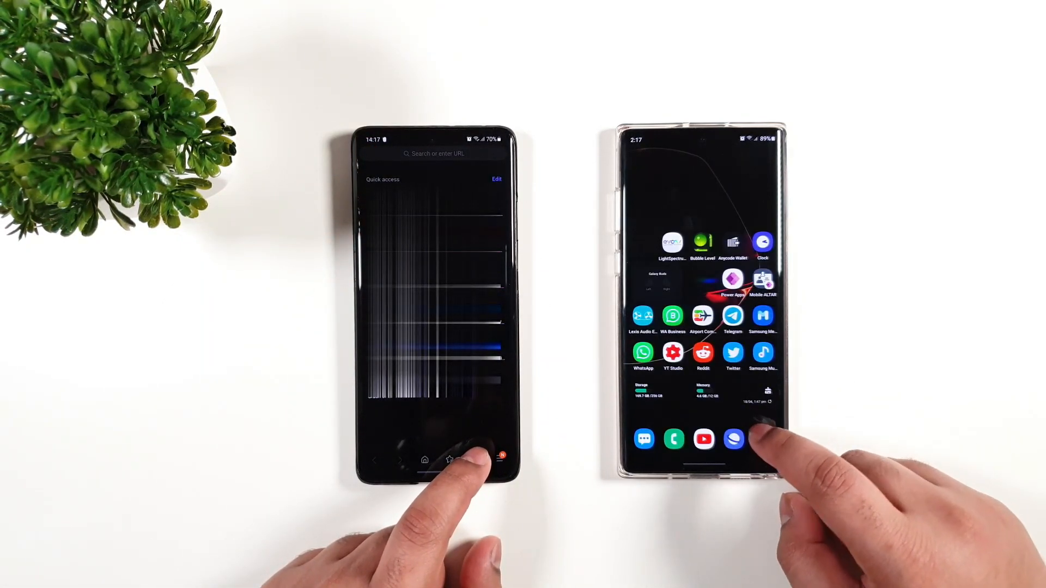
# Open Internet settings on both phones, scrolling to spot Customise menu and Personal data.
pyautogui.click(733, 439)
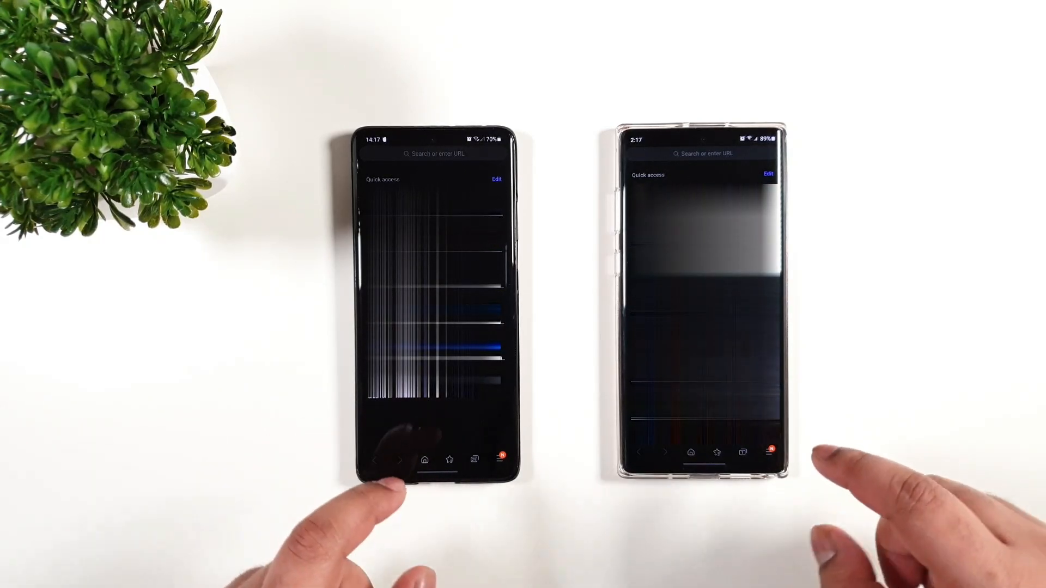
pyautogui.click(498, 459)
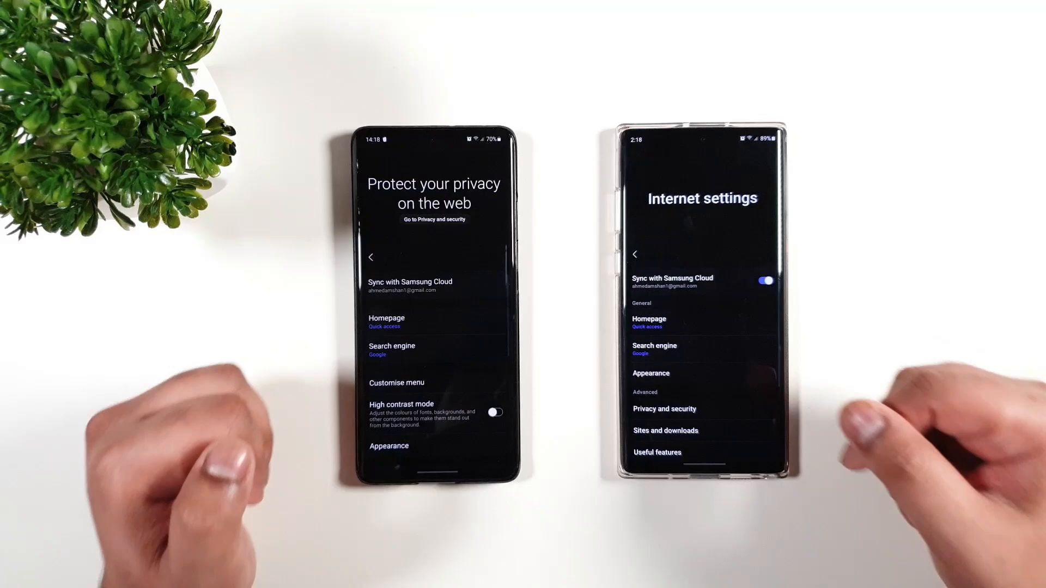
pyautogui.scroll(-3)
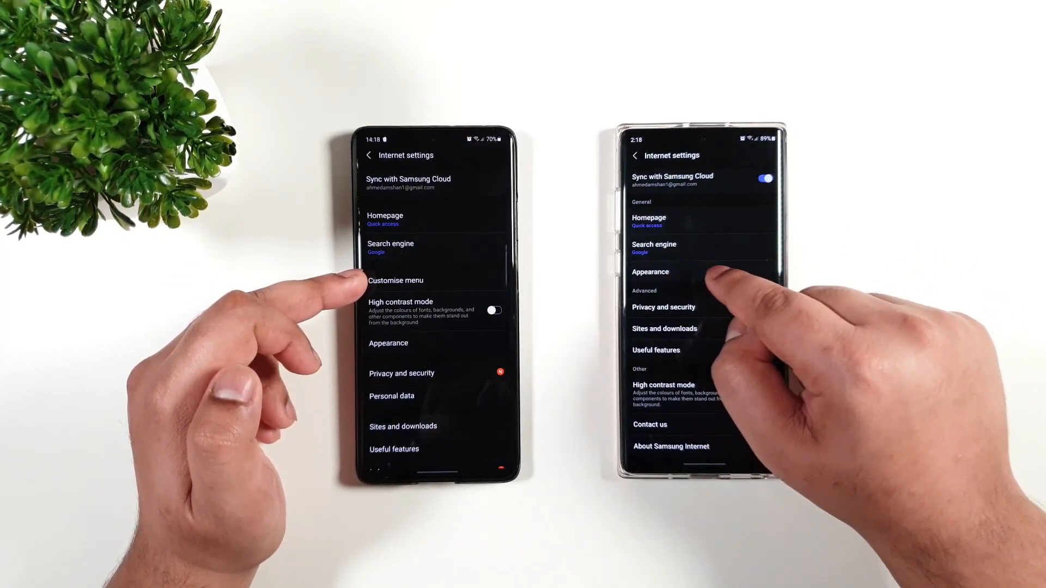
pyautogui.click(764, 393)
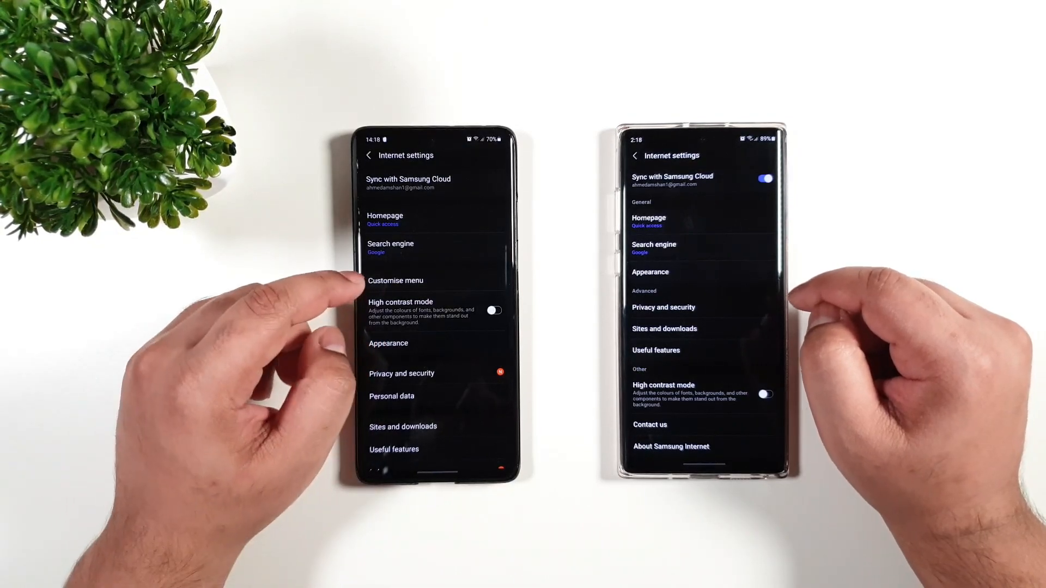
# Compare Customise menu and Appearance pages on both phones, noting Go to top and Scroll bar options.
pyautogui.click(396, 280)
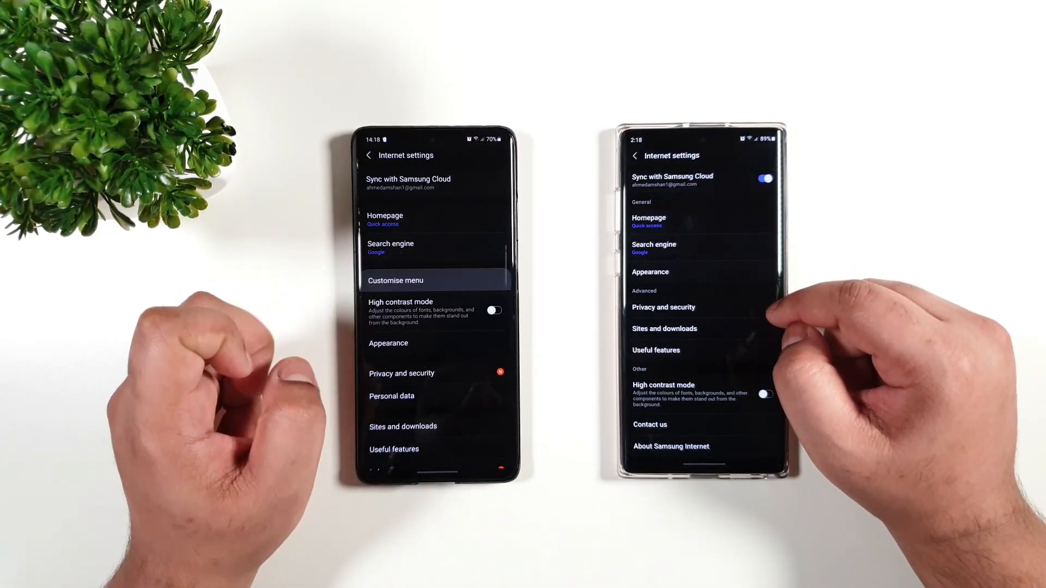
pyautogui.click(395, 280)
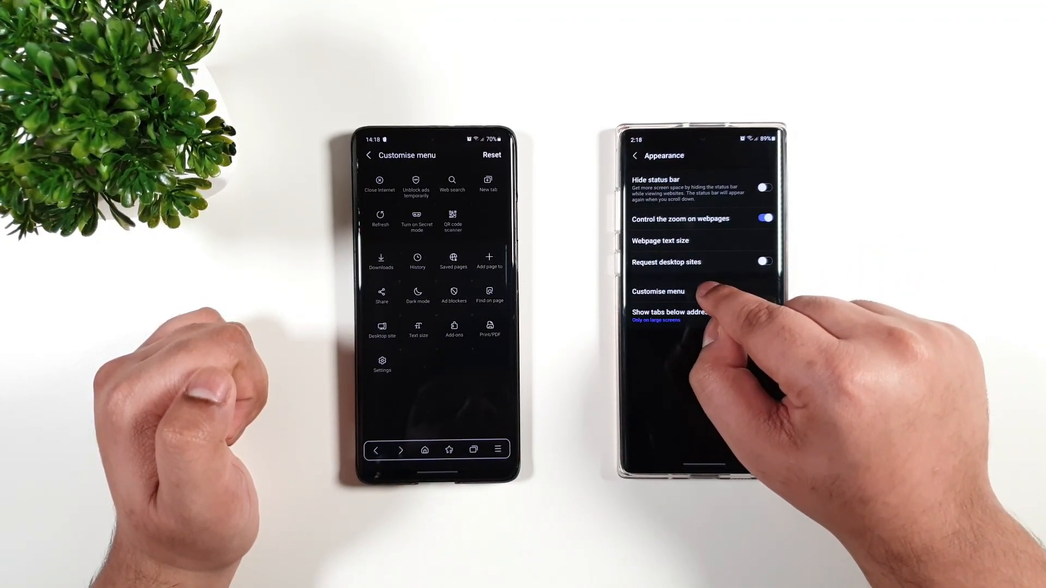
pyautogui.click(658, 291)
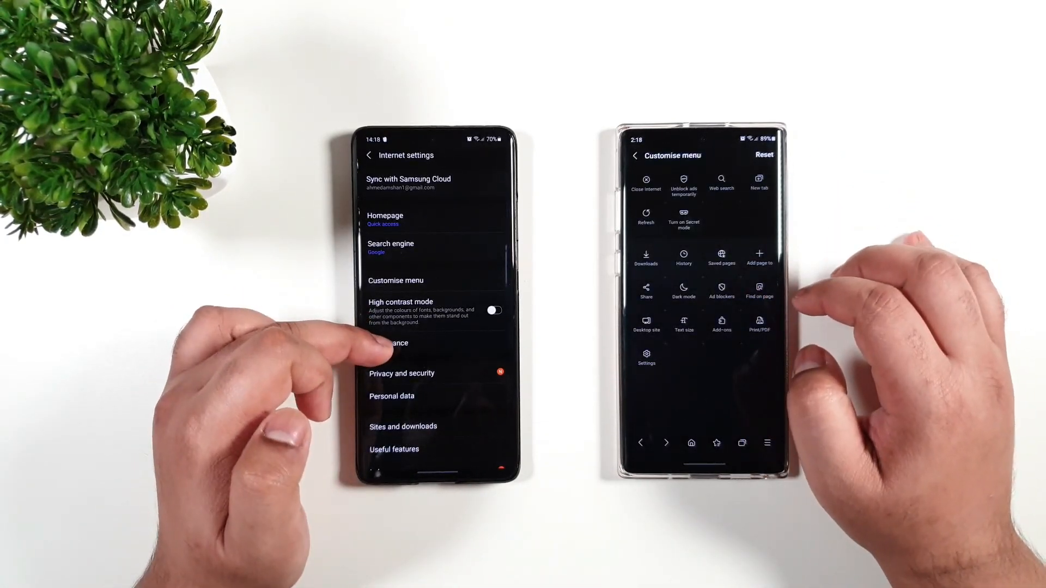
pyautogui.click(389, 342)
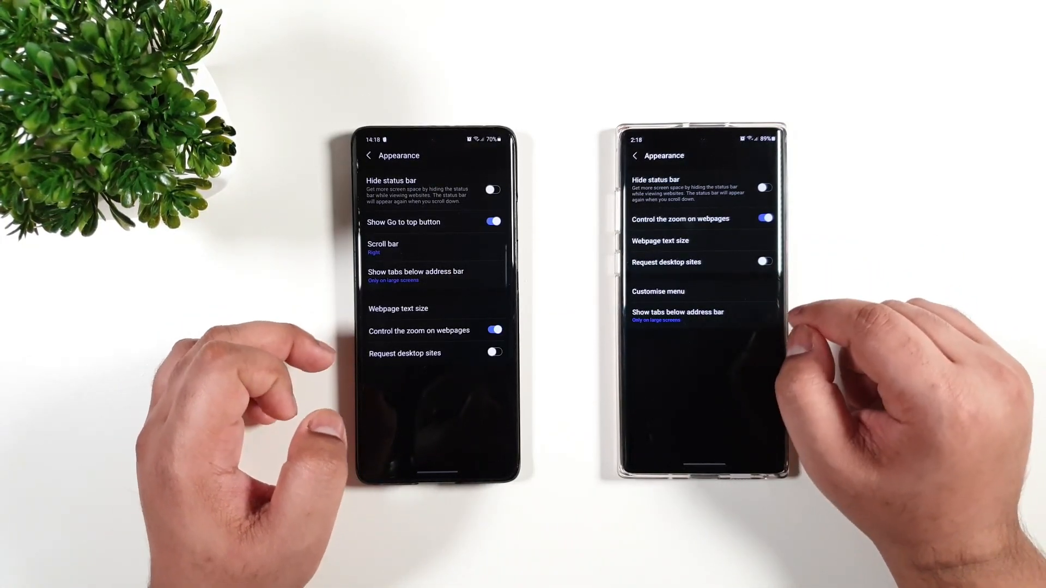
pyautogui.click(368, 155)
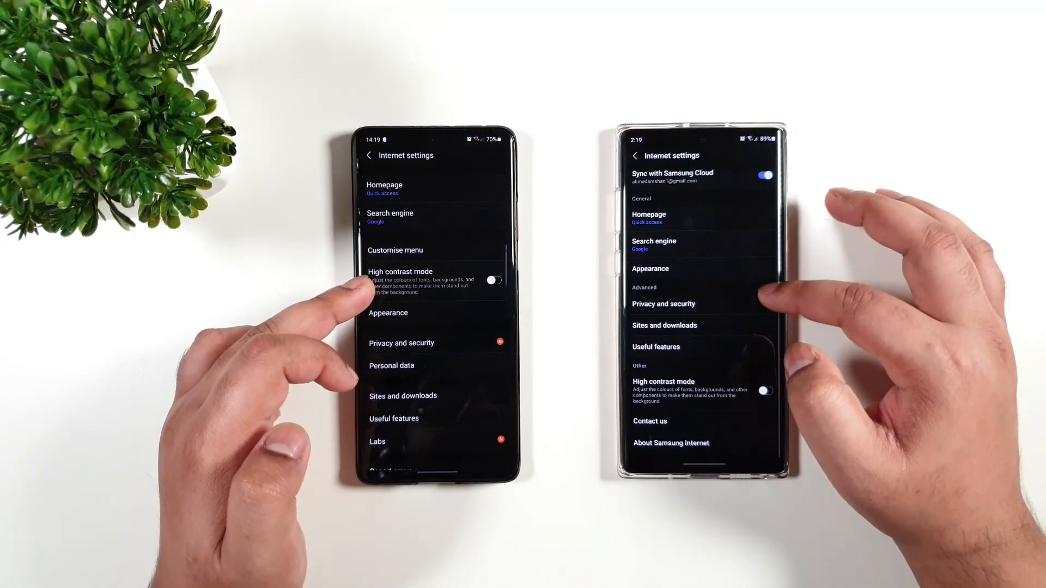
pyautogui.moveTo(400, 347)
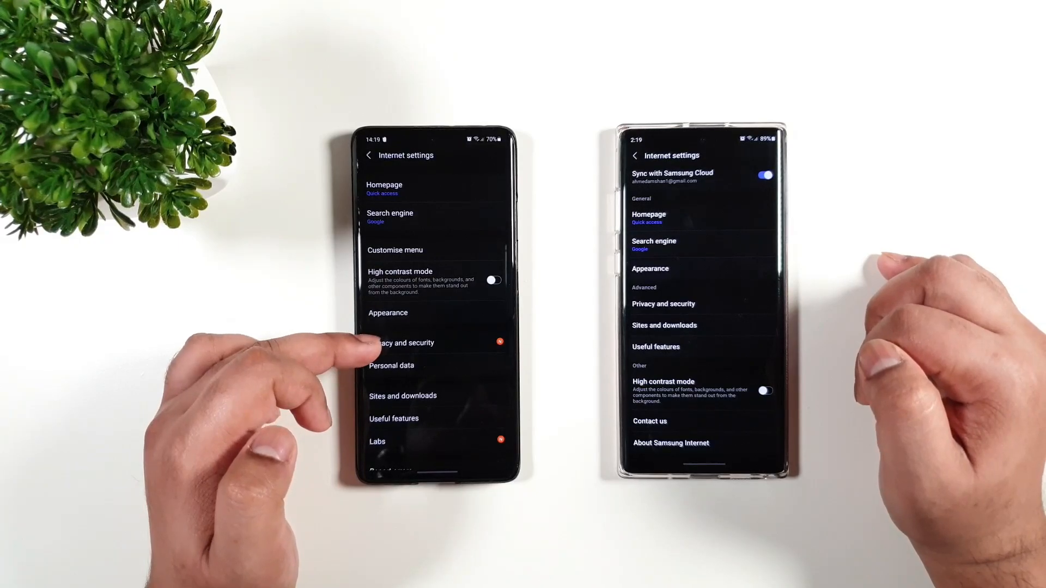
# Compare Privacy and security pages and view Smart anti-tracking, set to Never on the new version.
pyautogui.click(403, 342)
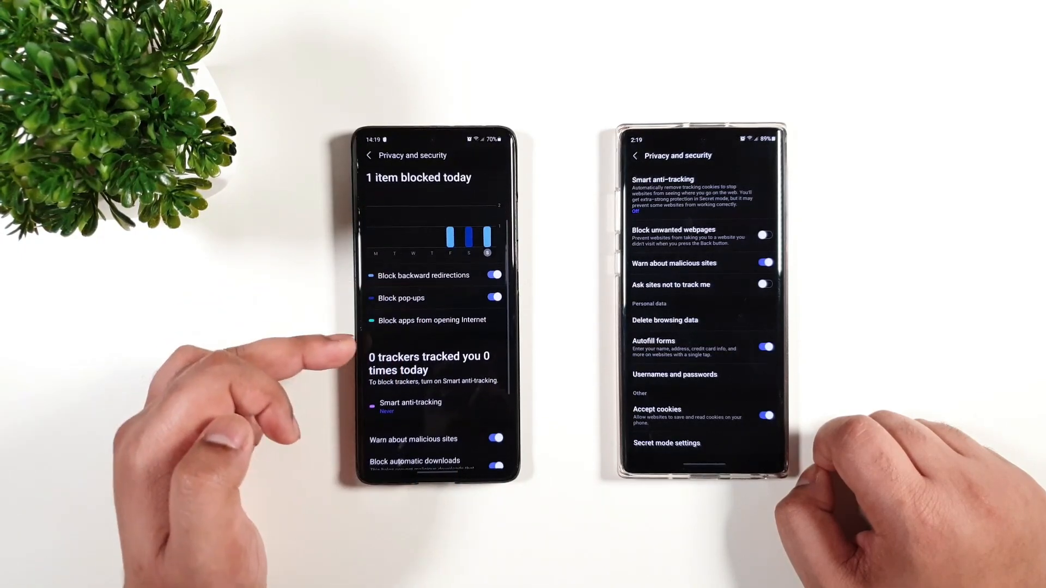
pyautogui.scroll(-3)
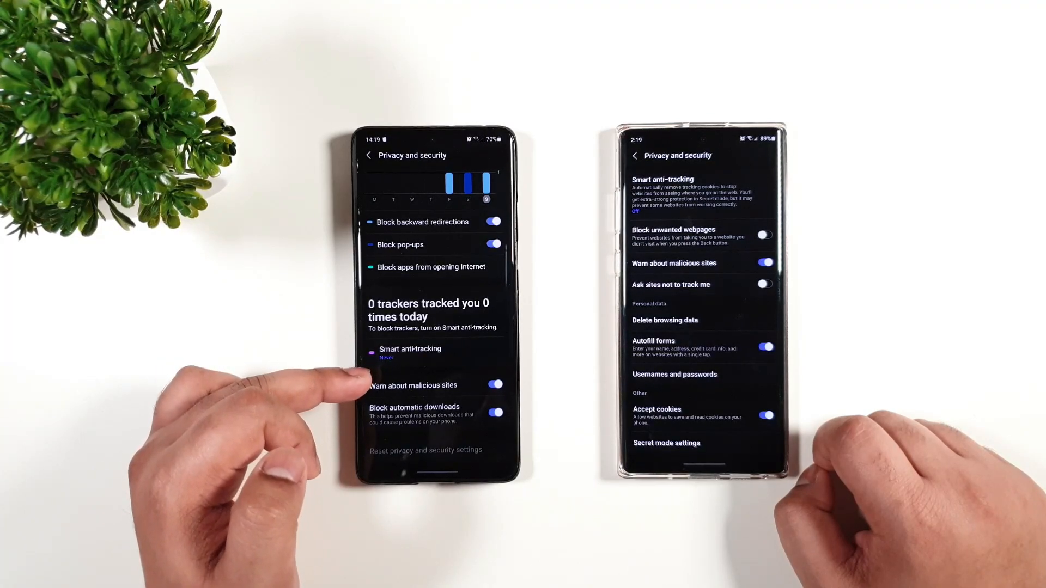
pyautogui.click(409, 348)
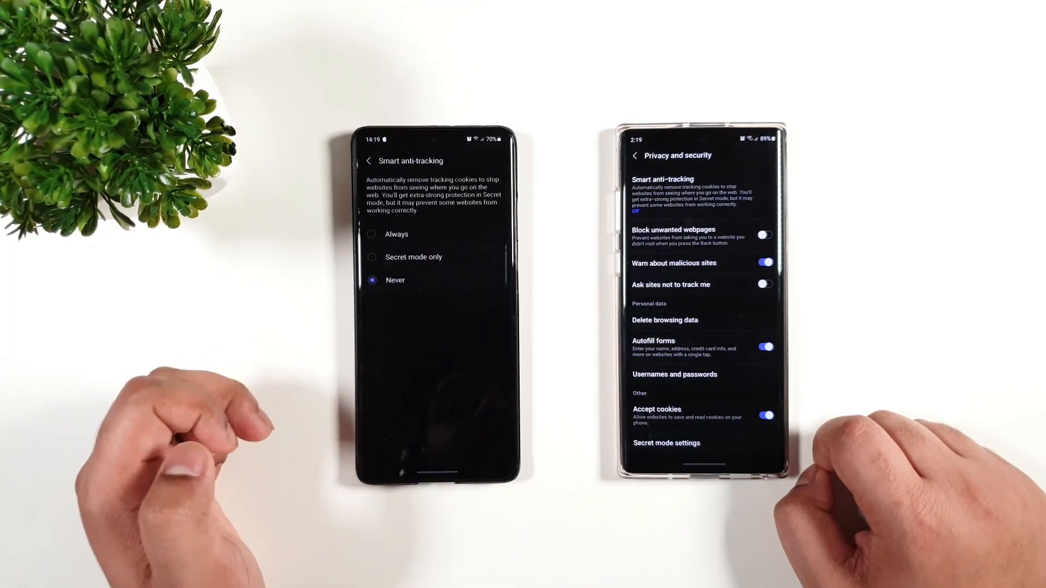
pyautogui.click(371, 228)
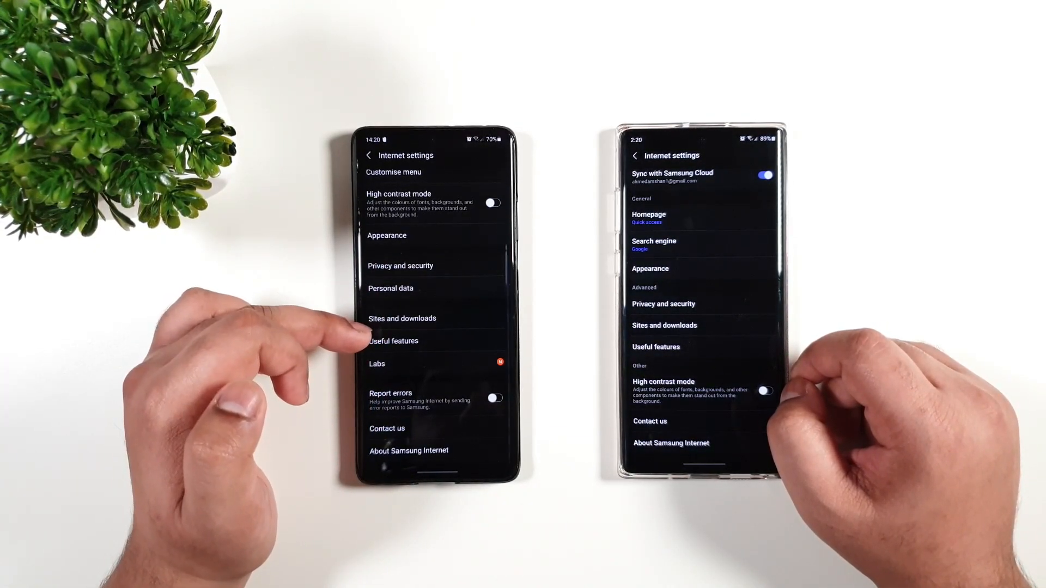
pyautogui.click(394, 341)
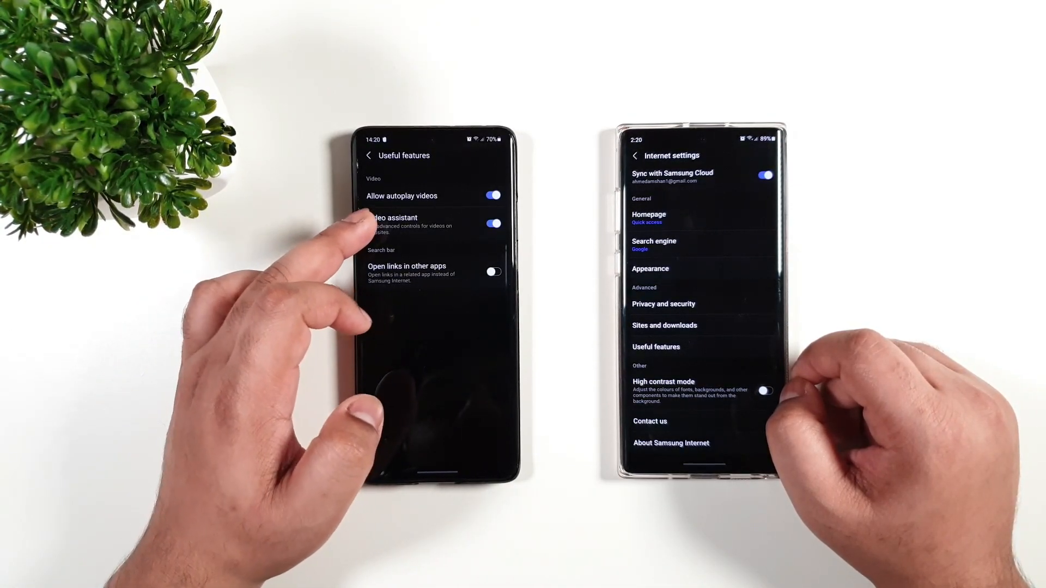
pyautogui.click(393, 223)
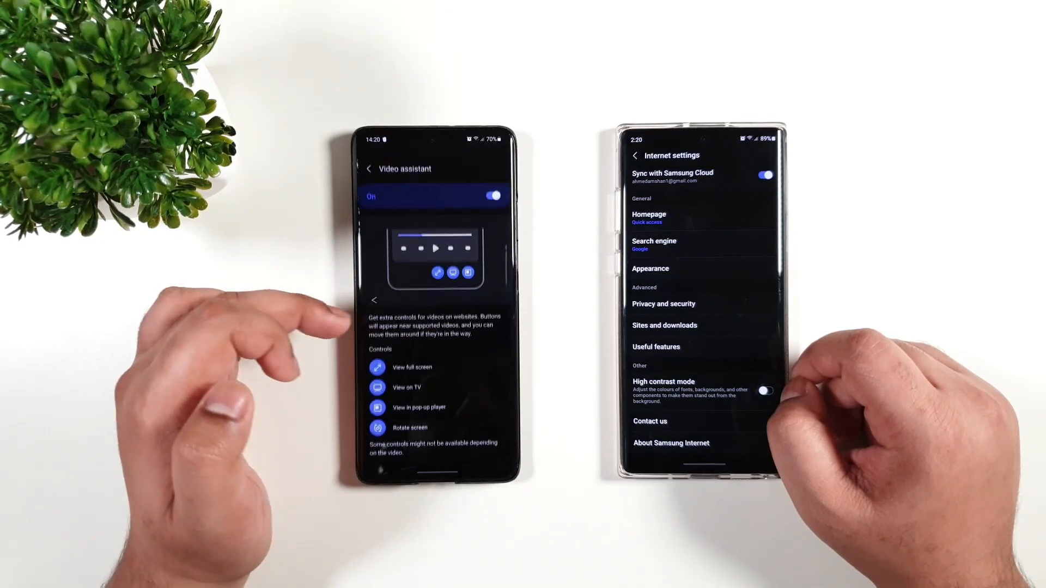
pyautogui.click(370, 169)
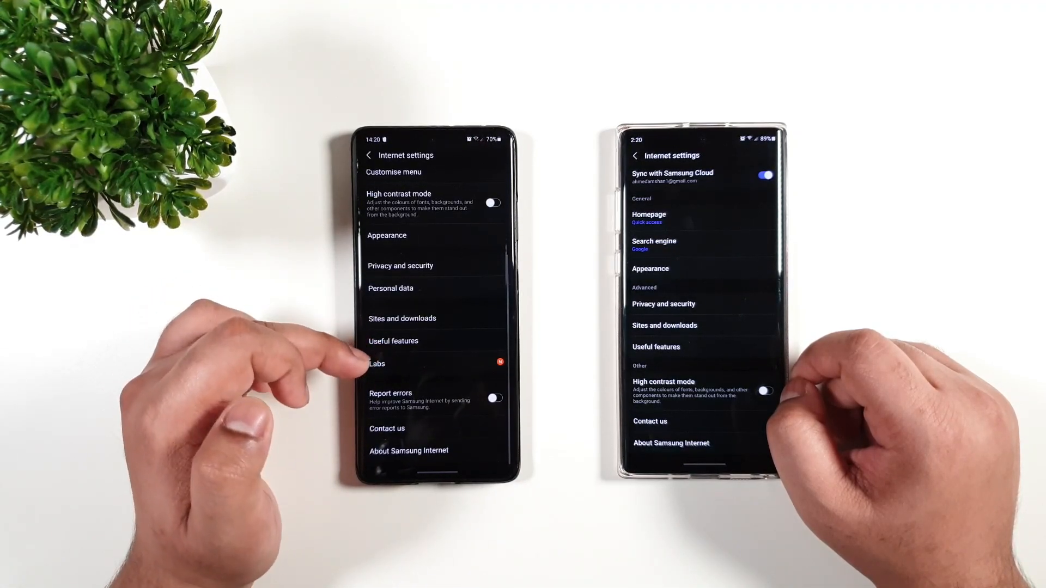
# Find 'Use system font for webpages' in Labs, then open the phone's settings search.
pyautogui.click(377, 363)
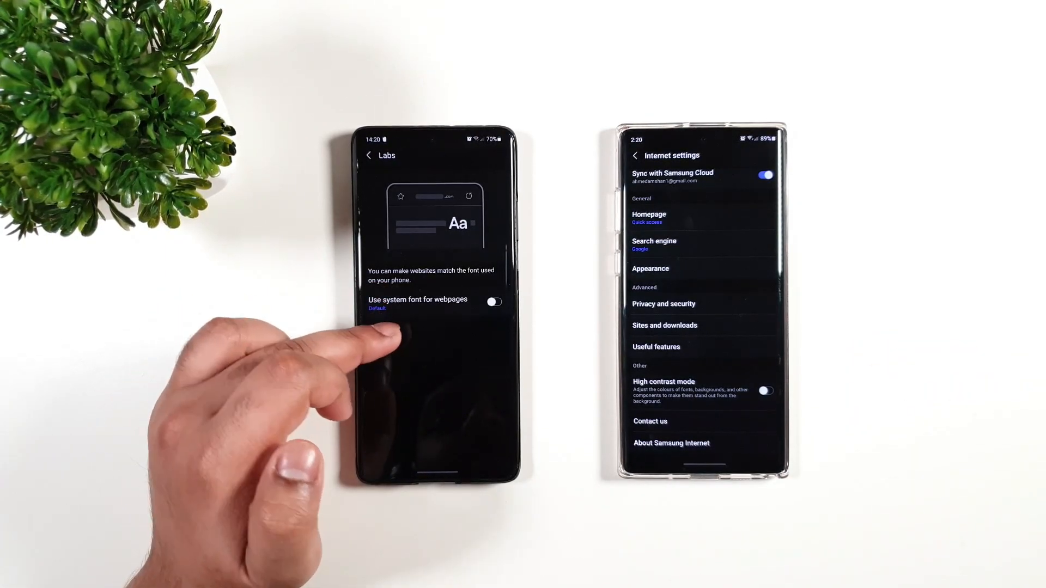
pyautogui.click(493, 303)
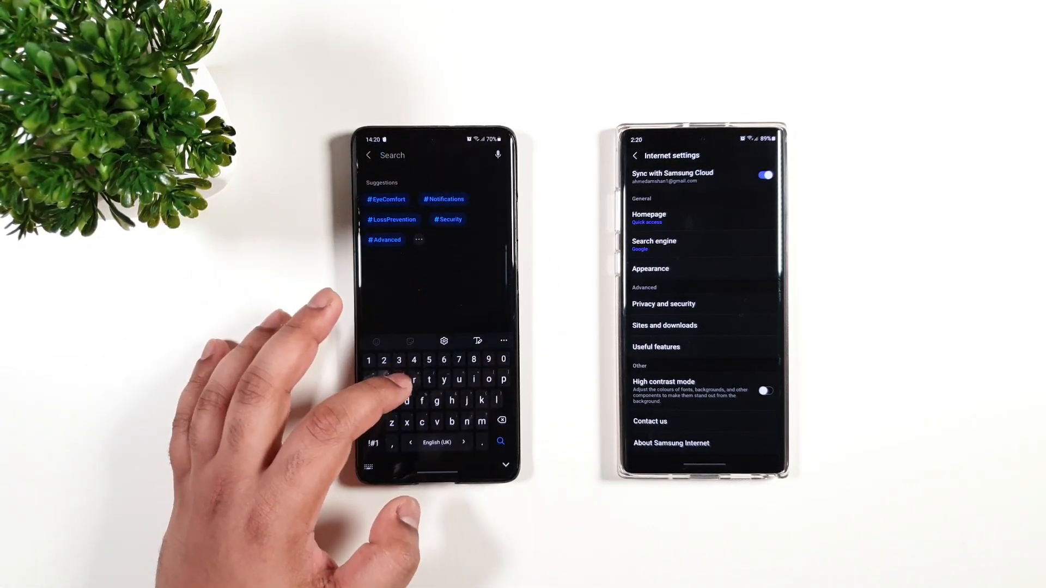
# Search 'font' to confirm the Default font style, then enable Use system font for webpages in Labs.
pyautogui.write('font')
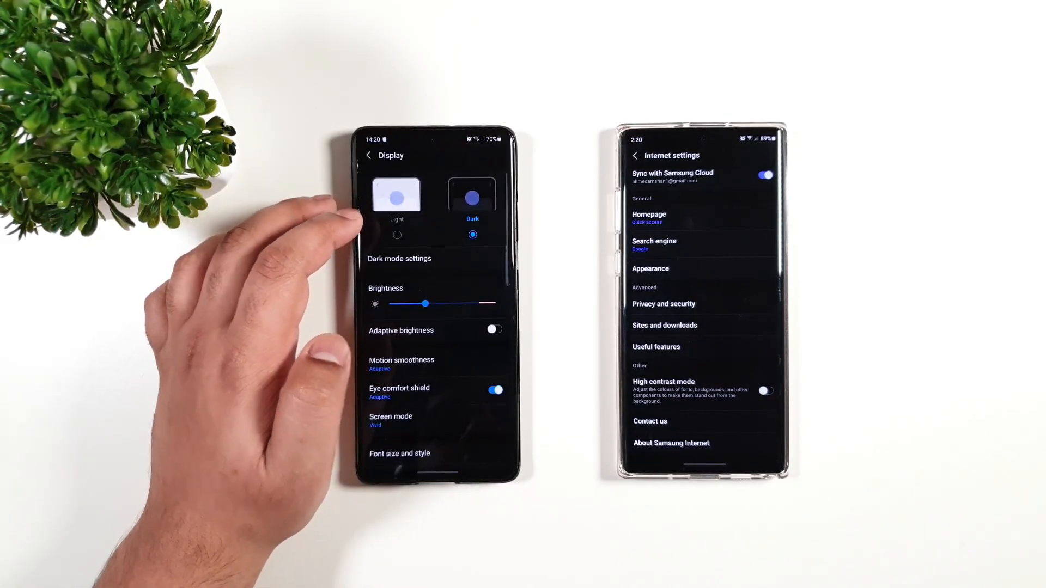
pyautogui.click(399, 454)
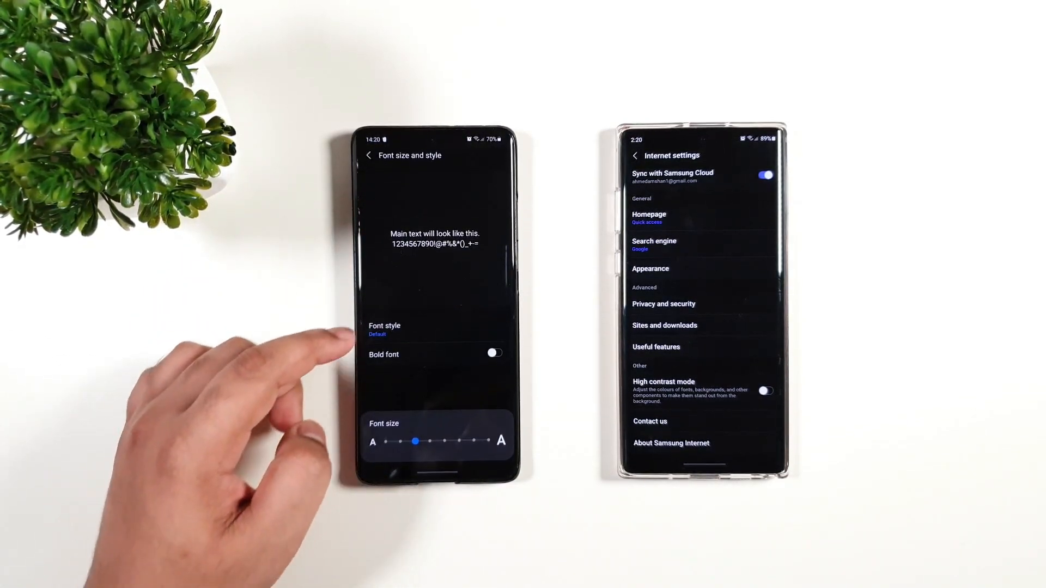
pyautogui.click(384, 329)
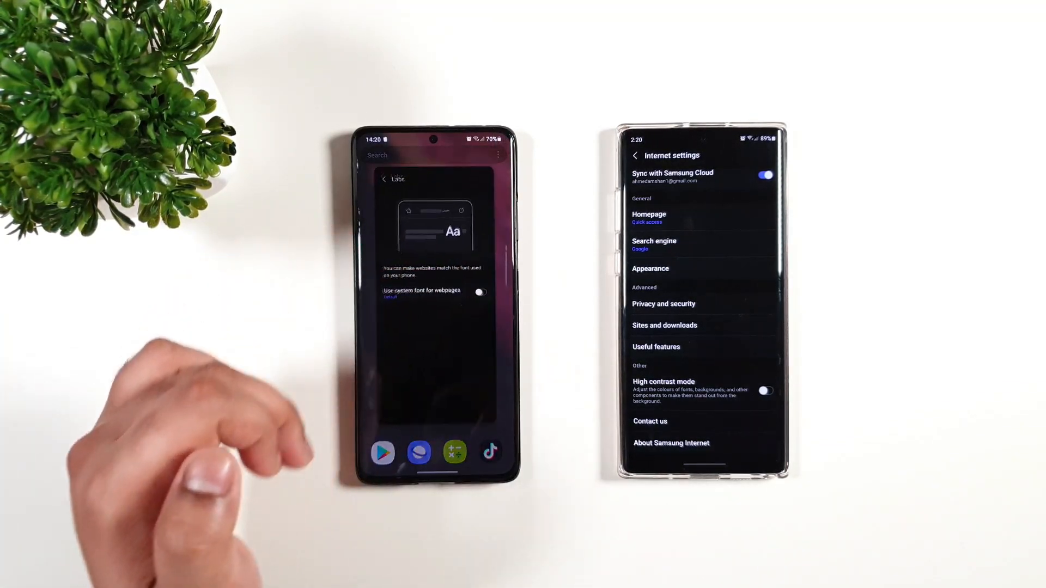
pyautogui.click(479, 291)
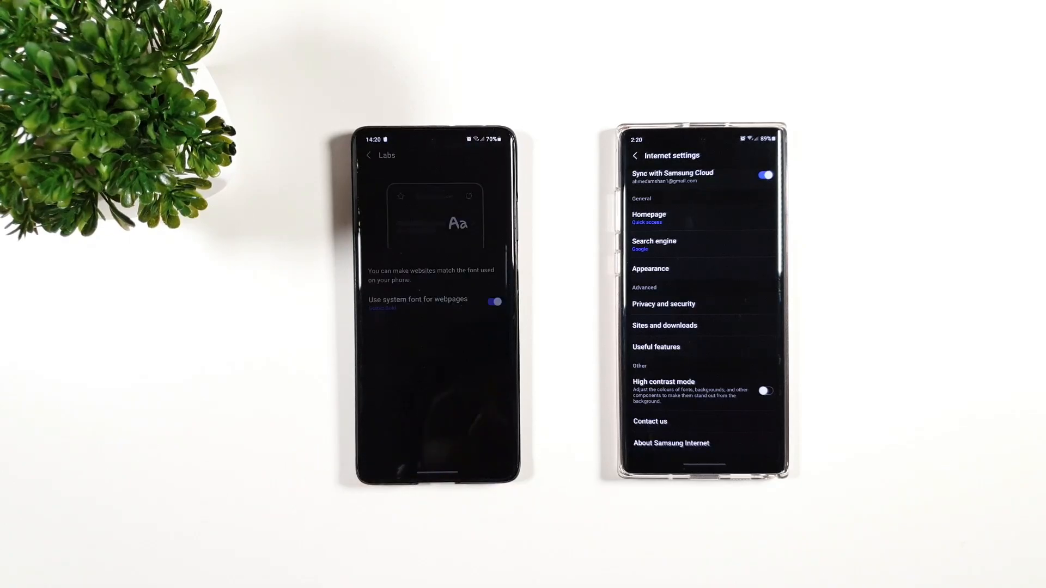